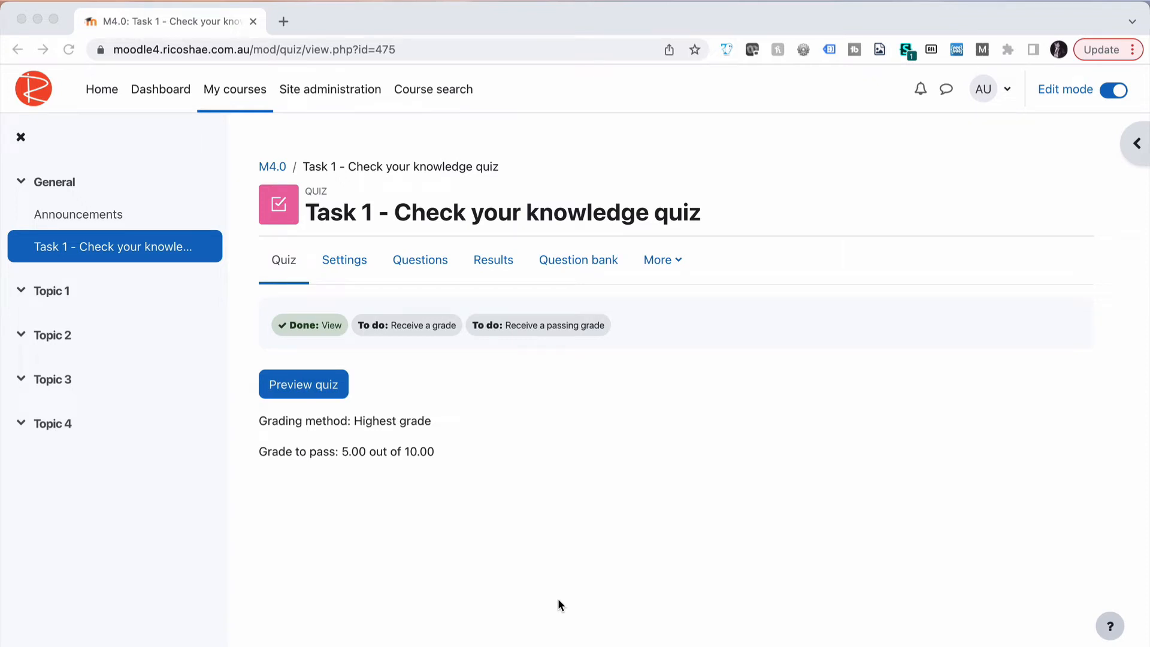
pyautogui.moveTo(442, 350)
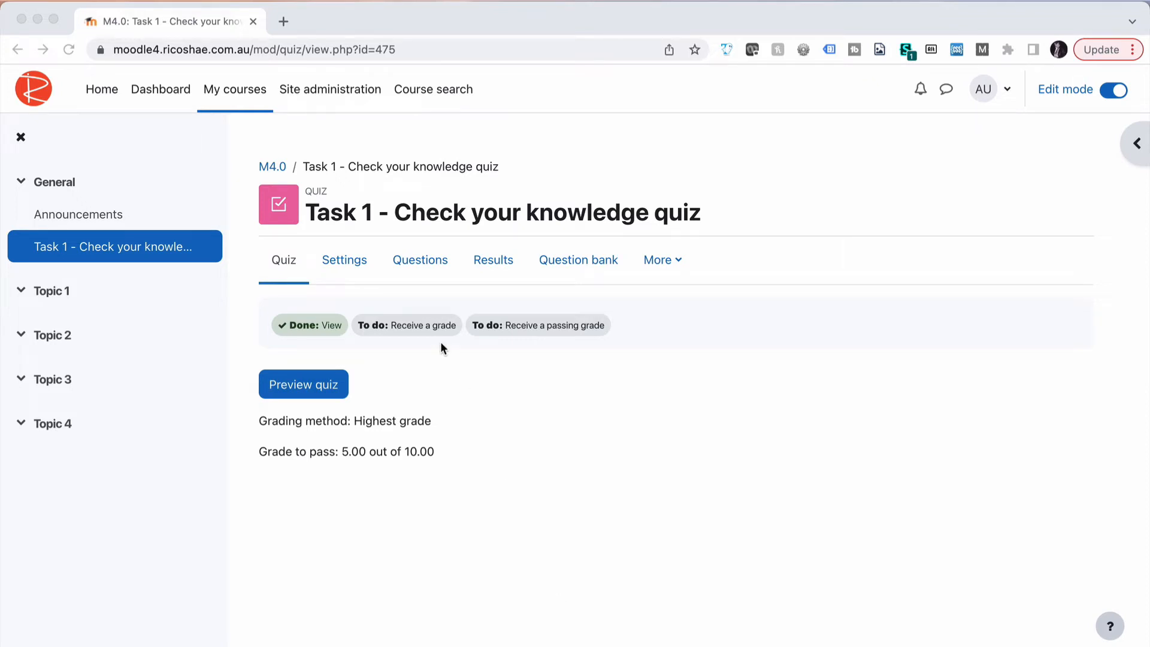
# Step: Open the Task 1 quiz's Questions page listing Q1–Q7, one per page
pyautogui.click(420, 259)
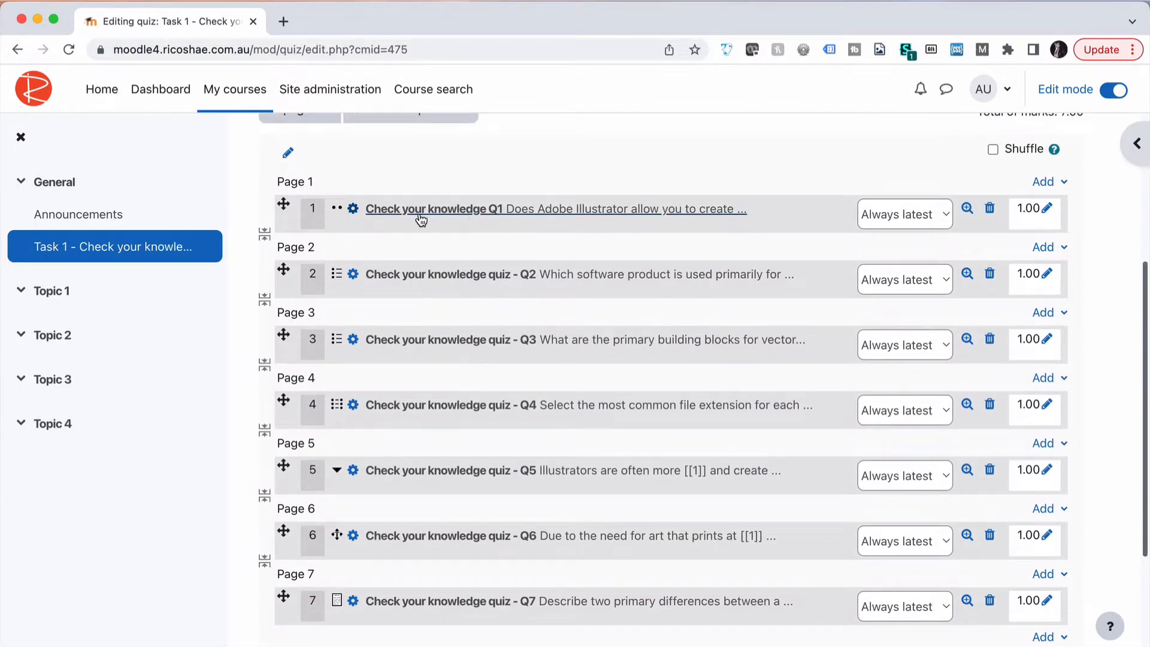
pyautogui.moveTo(517, 274)
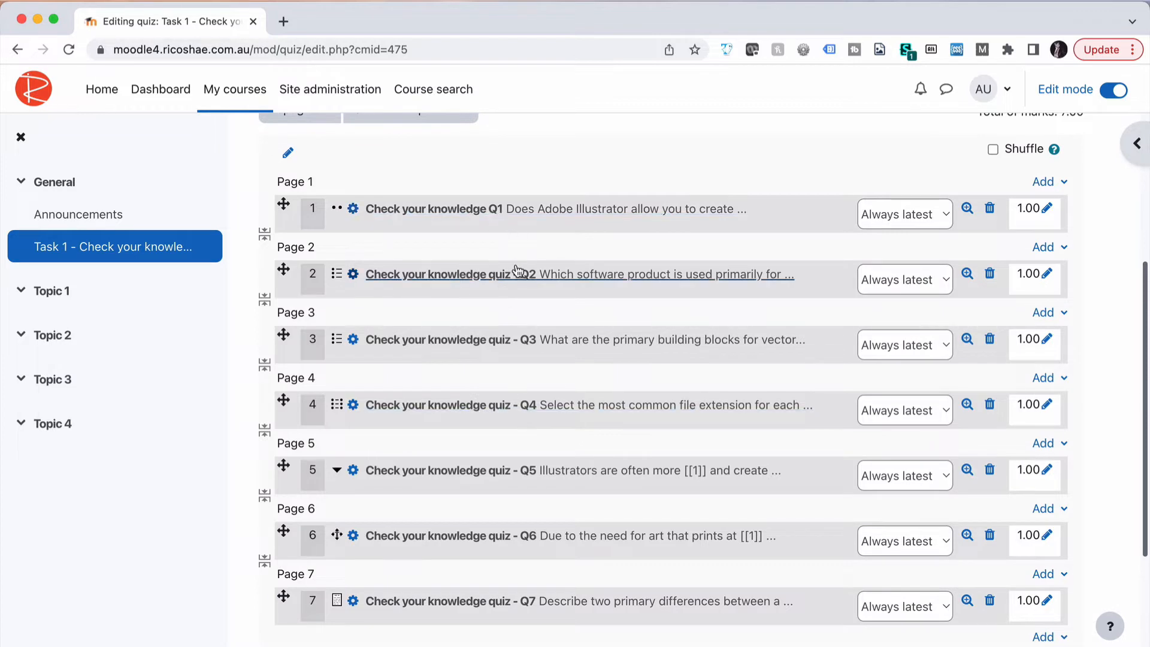
pyautogui.moveTo(500, 216)
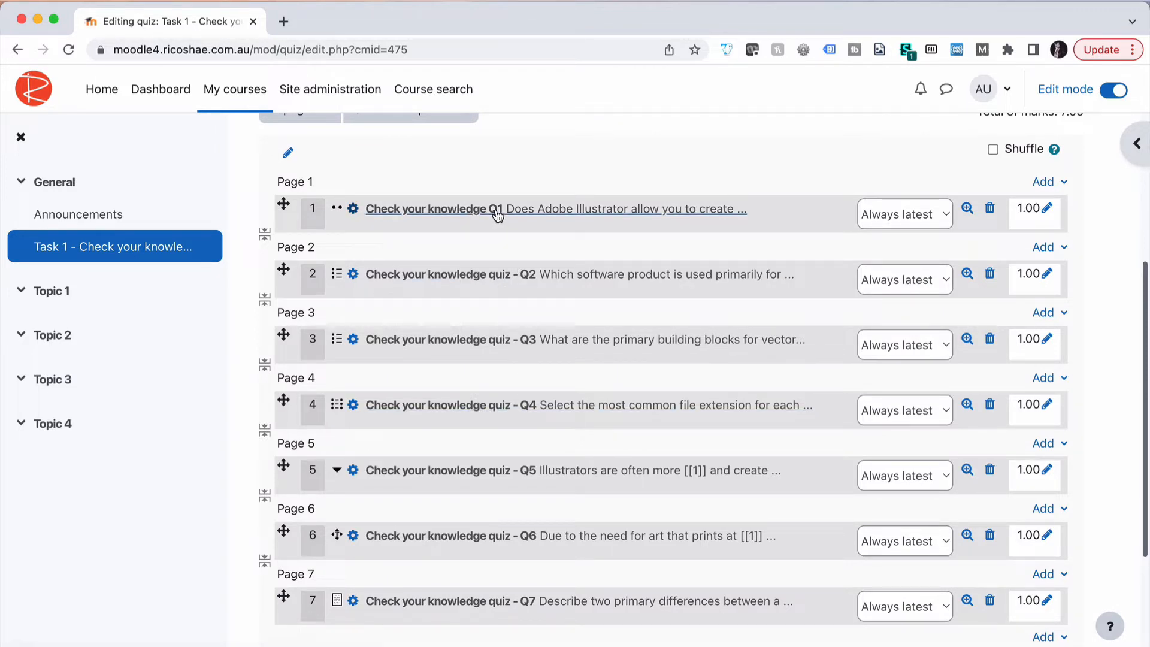
pyautogui.moveTo(498, 216)
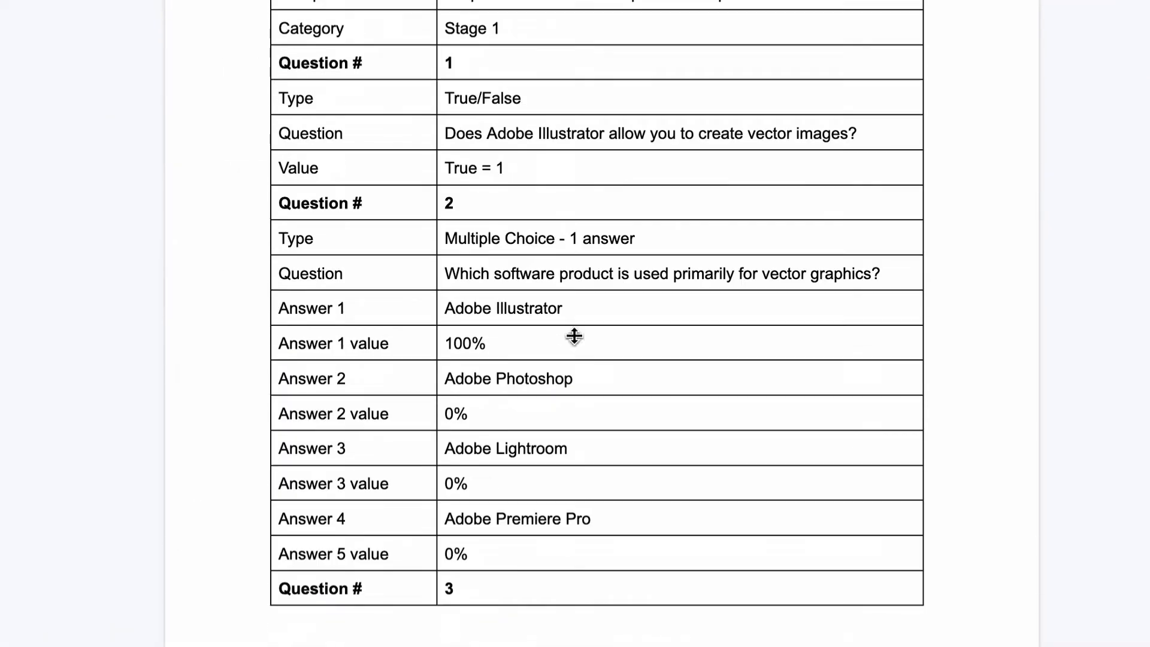
pyautogui.scroll(3)
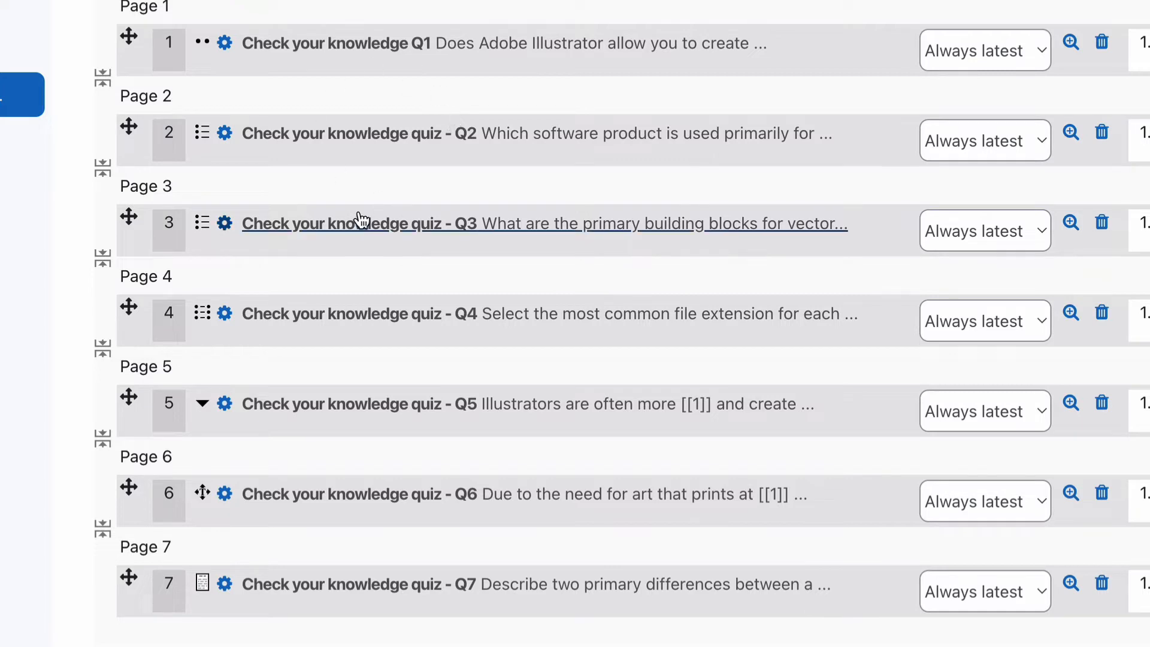
pyautogui.moveTo(360, 223)
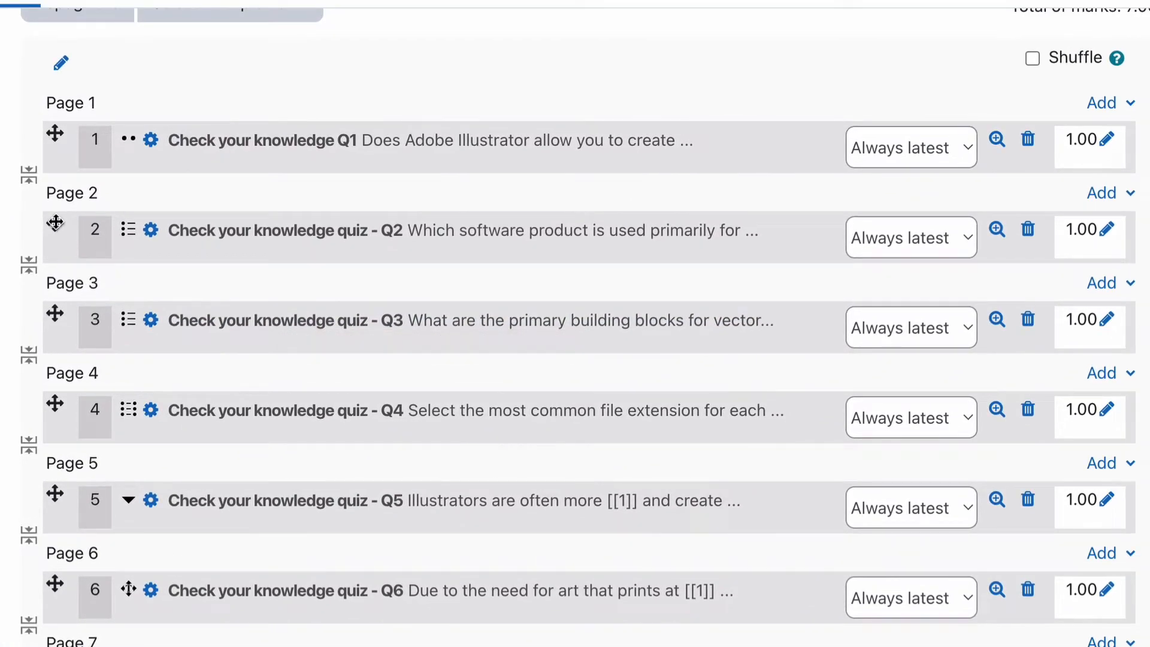
pyautogui.moveTo(48, 264)
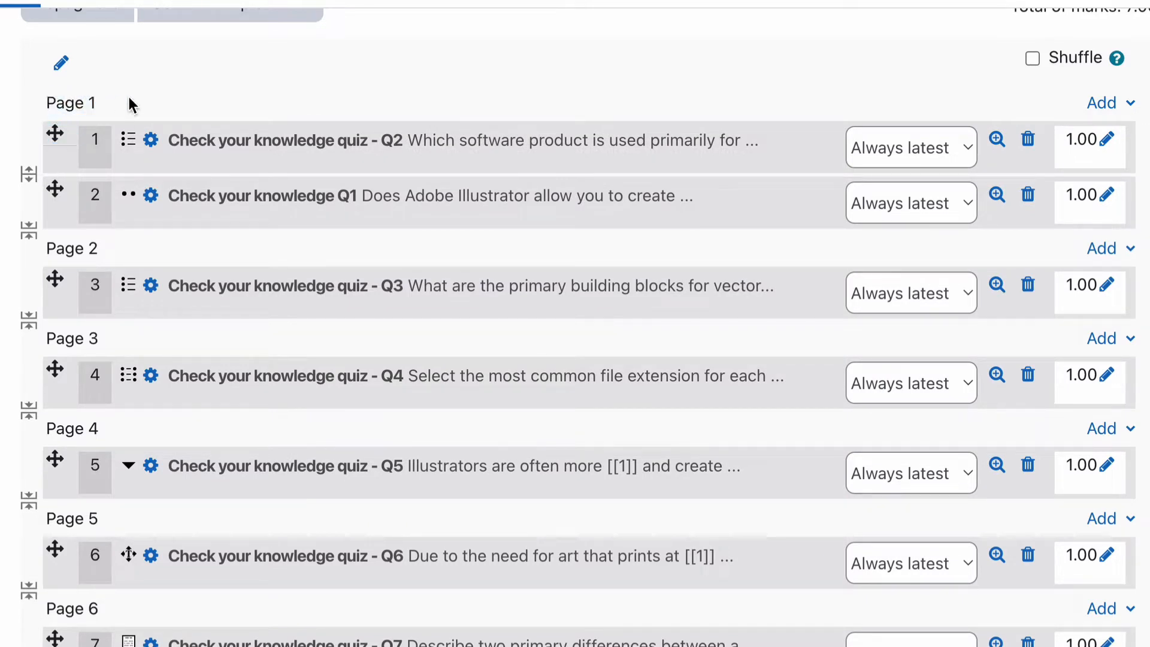
pyautogui.moveTo(73, 200)
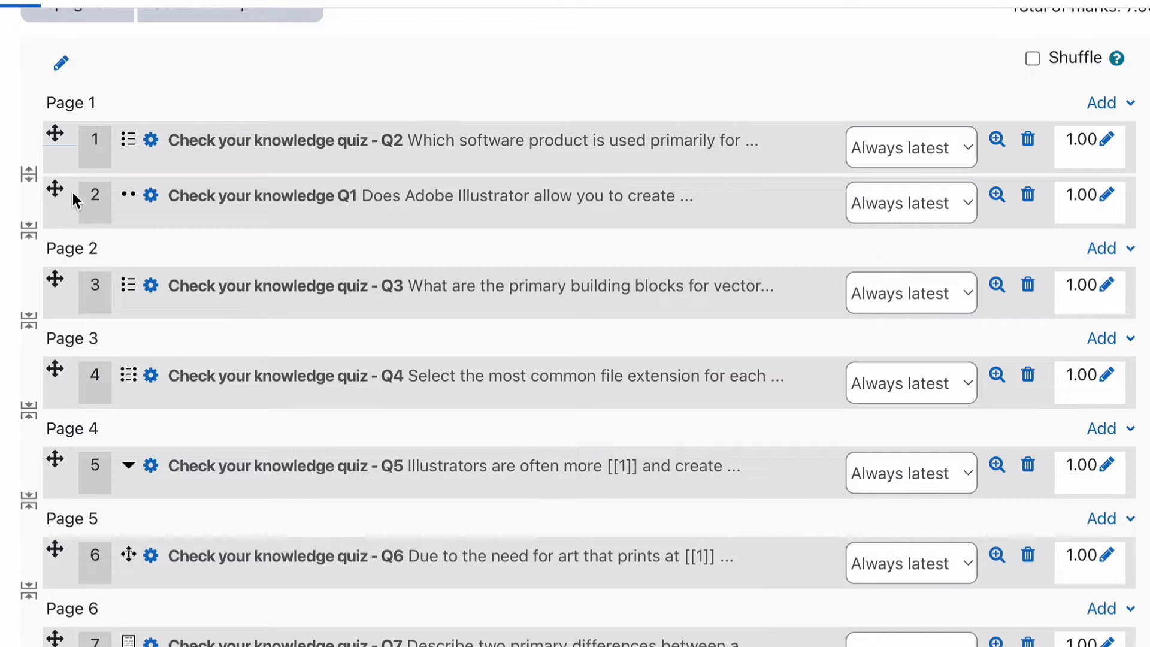
pyautogui.moveTo(66, 164)
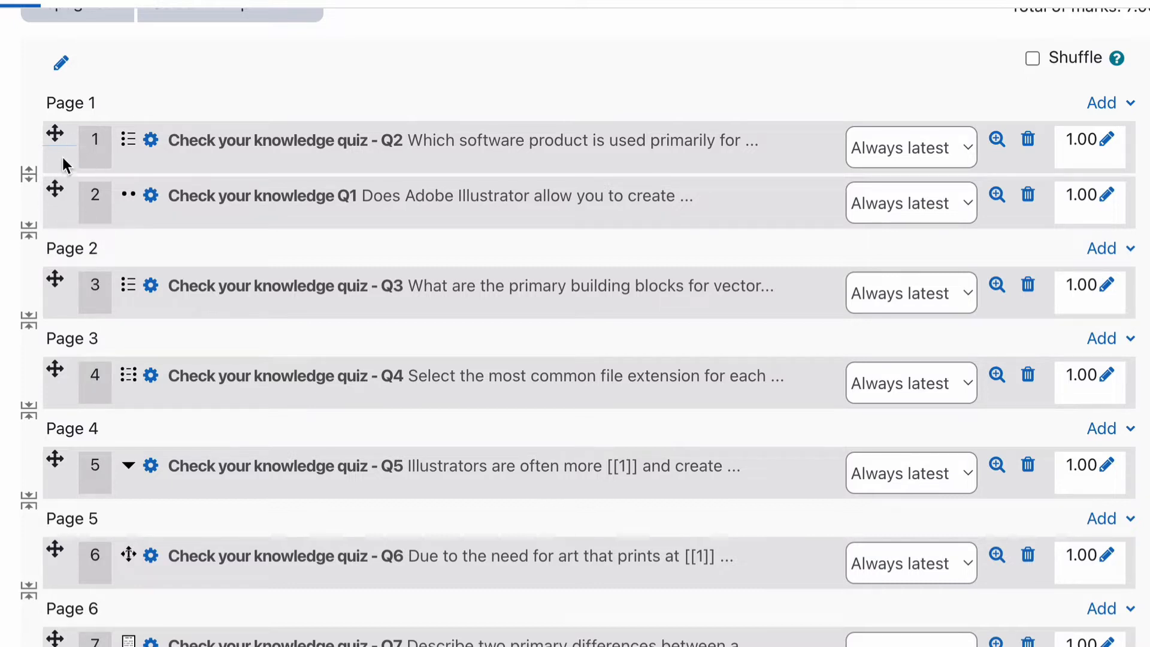
# Step: Drag Q1 back above Q2 so Page 1 holds Q1, Q2, Q3 in order
pyautogui.moveTo(55, 134); pyautogui.dragTo(63, 187)
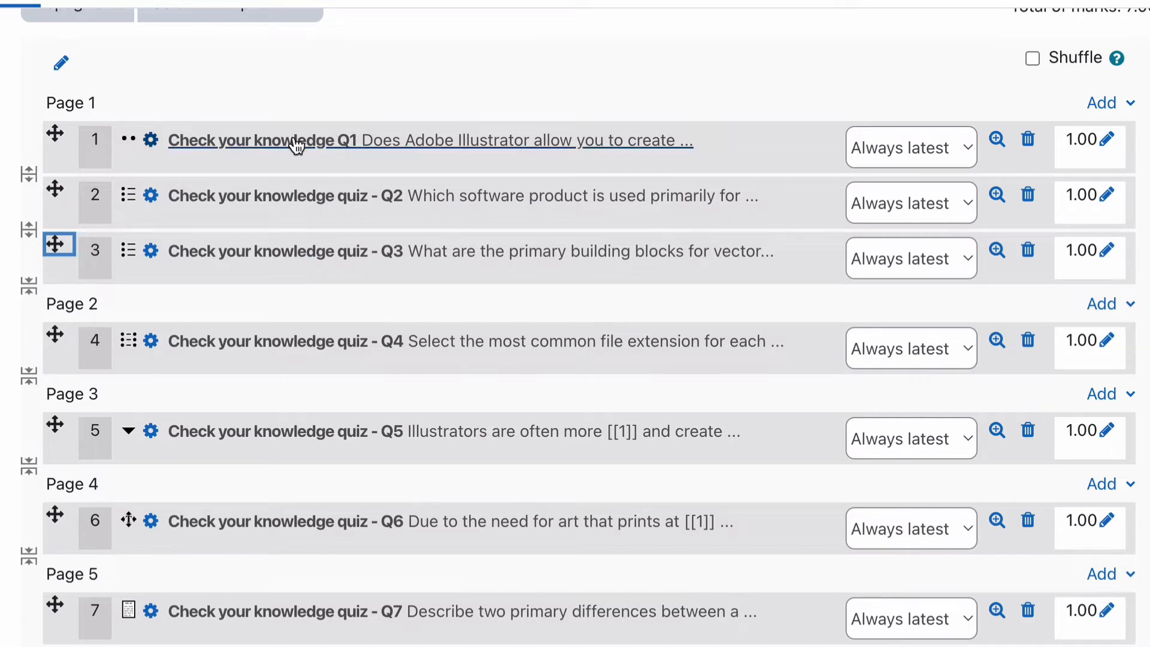
pyautogui.moveTo(294, 140)
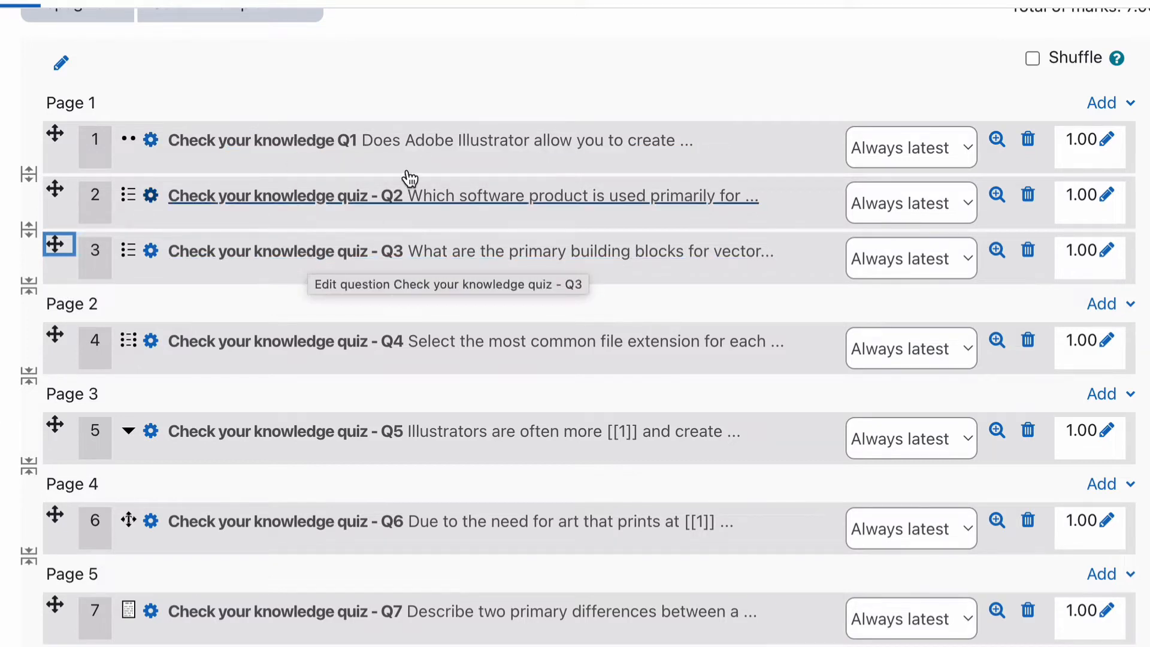
pyautogui.moveTo(382, 226)
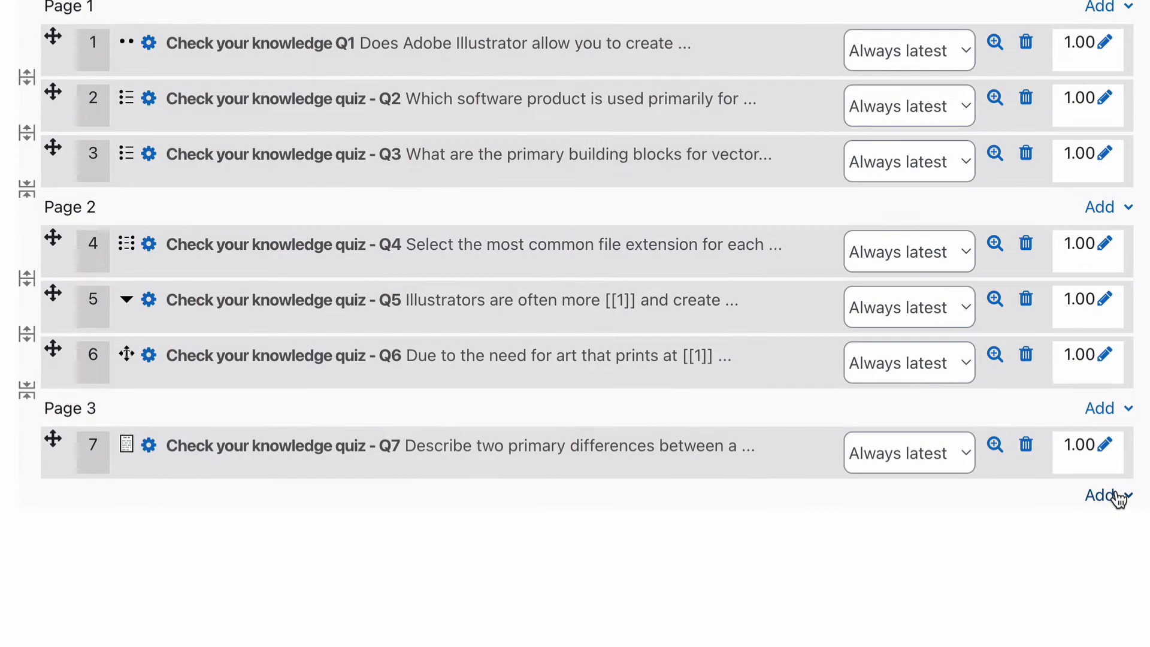
# Step: Start adding new content to the quiz, bringing up the question-type chooser
pyautogui.click(1100, 495)
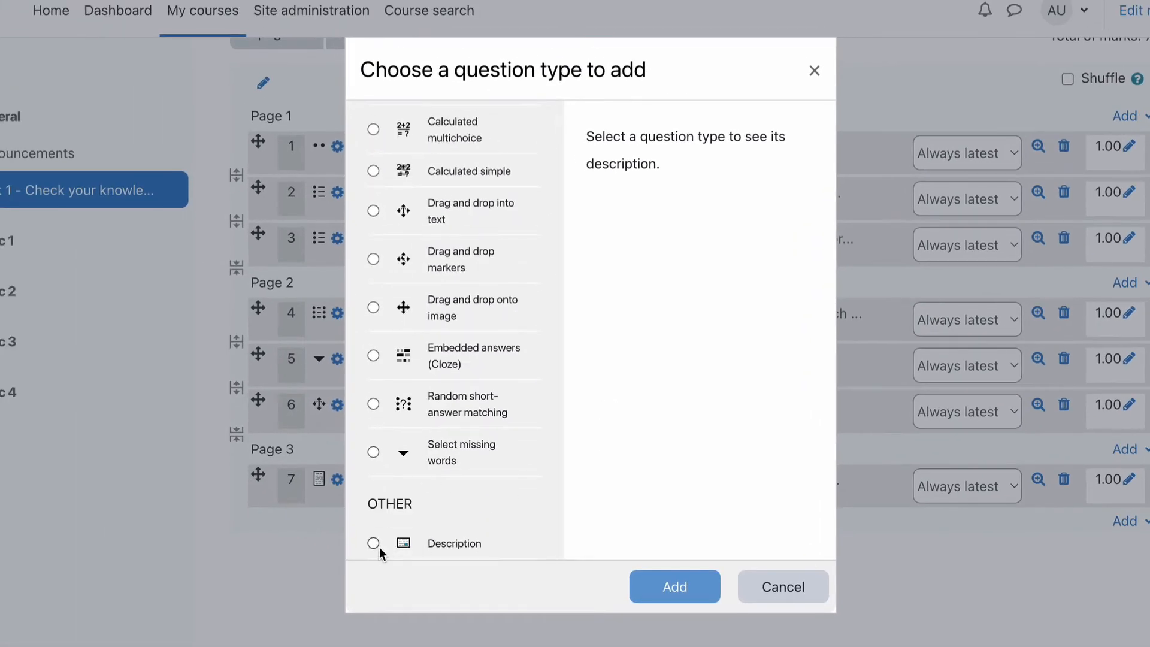
# Step: Add a Description item named 'Check your knowledge quiz - Scenario'
pyautogui.click(374, 543)
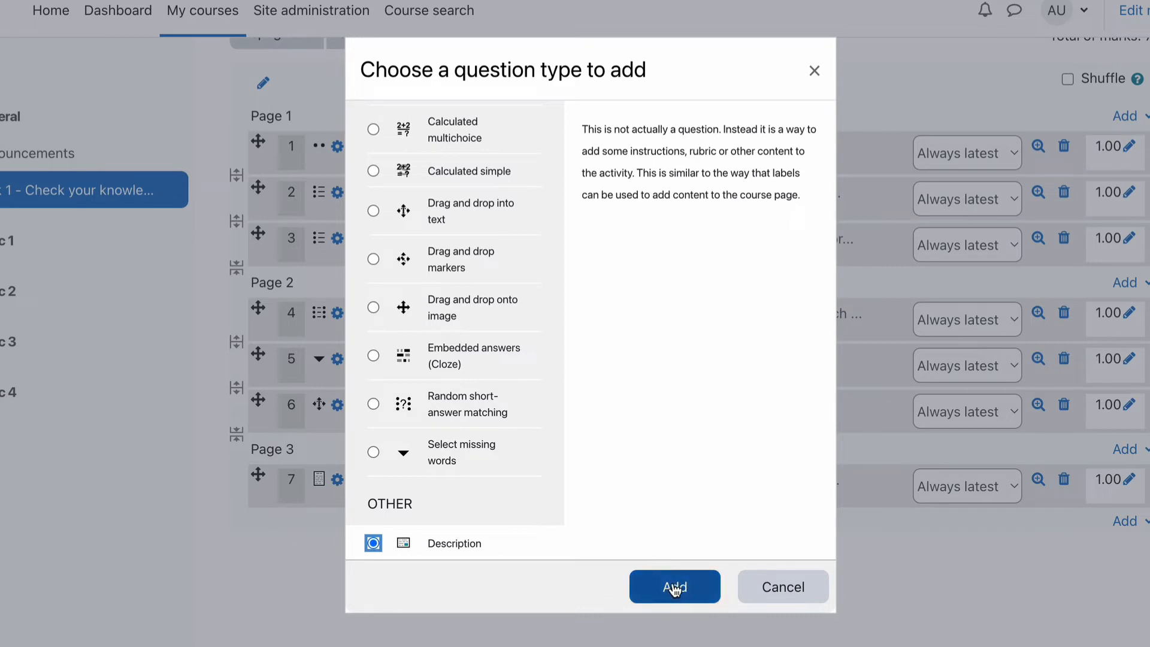
pyautogui.click(674, 586)
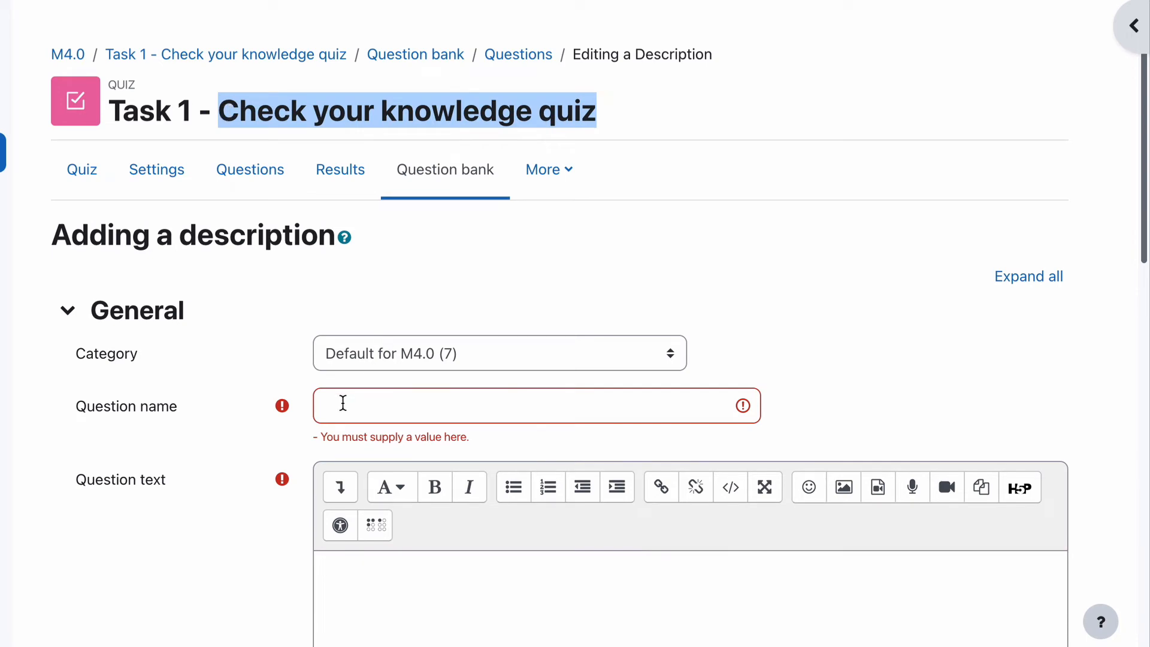
pyautogui.write('Check your knowledge quiz - Sc')
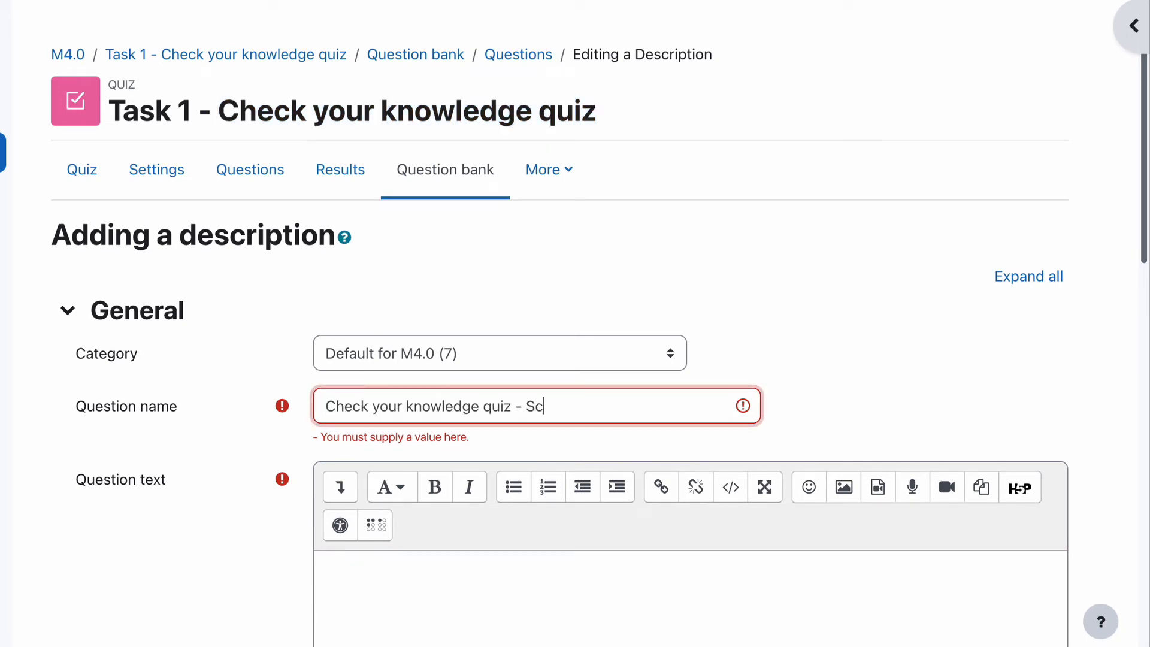
pyautogui.write('enario')
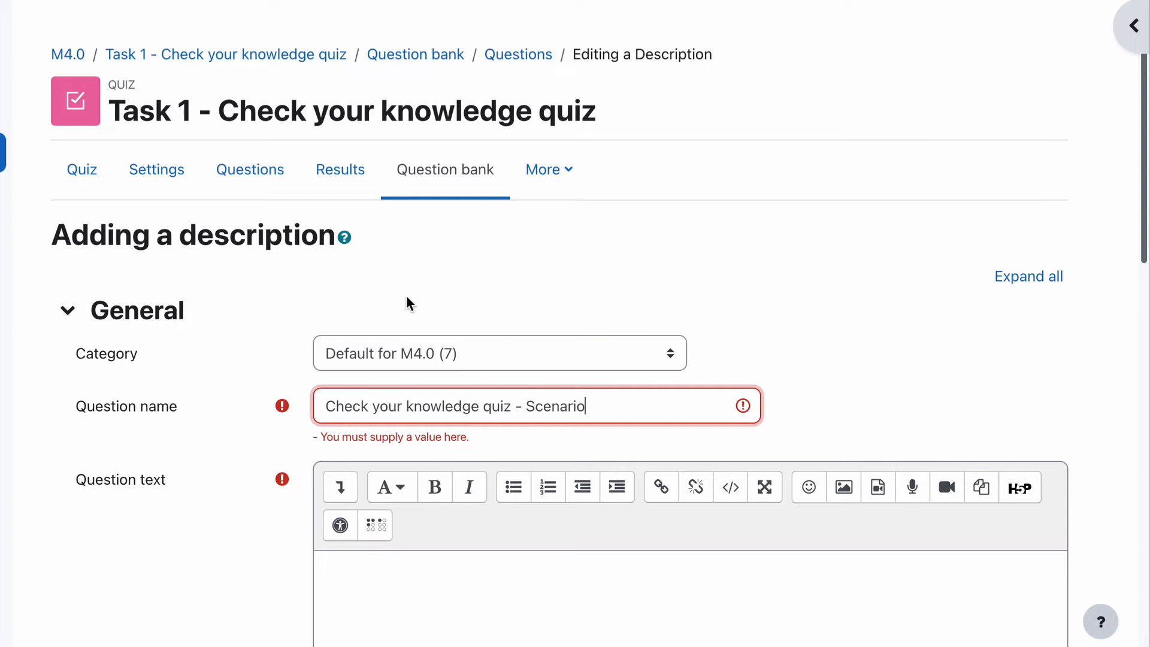
# Step: Enter the item text 'This is a scenario....' and scroll down to the save button
pyautogui.write('This')
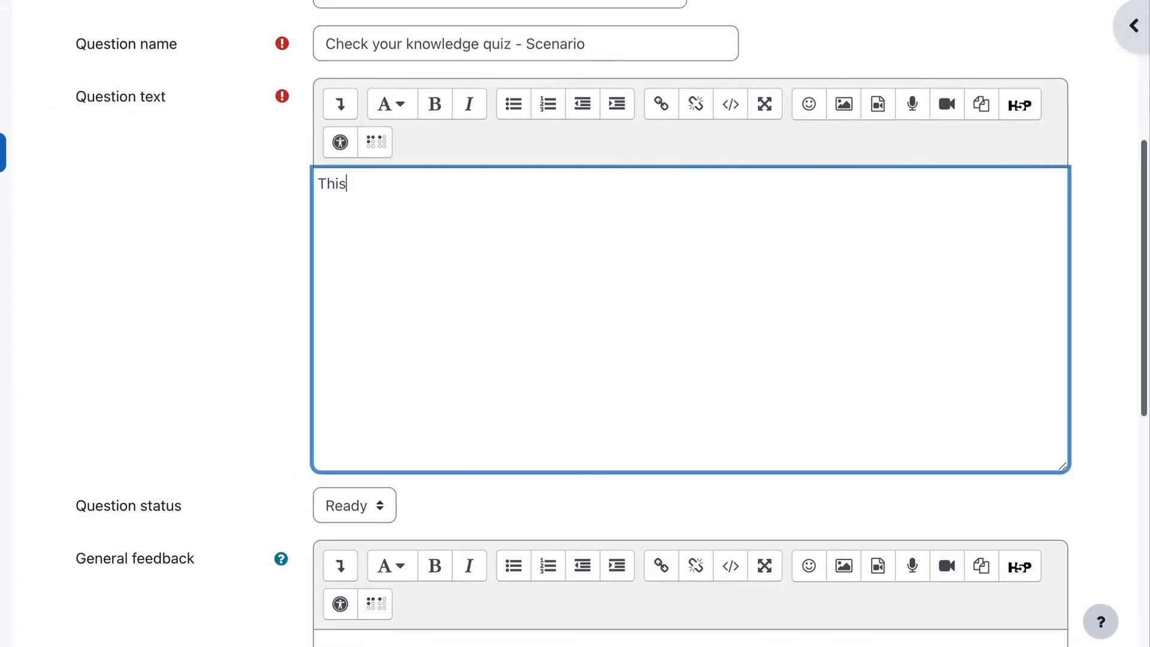
pyautogui.write('is a scenar')
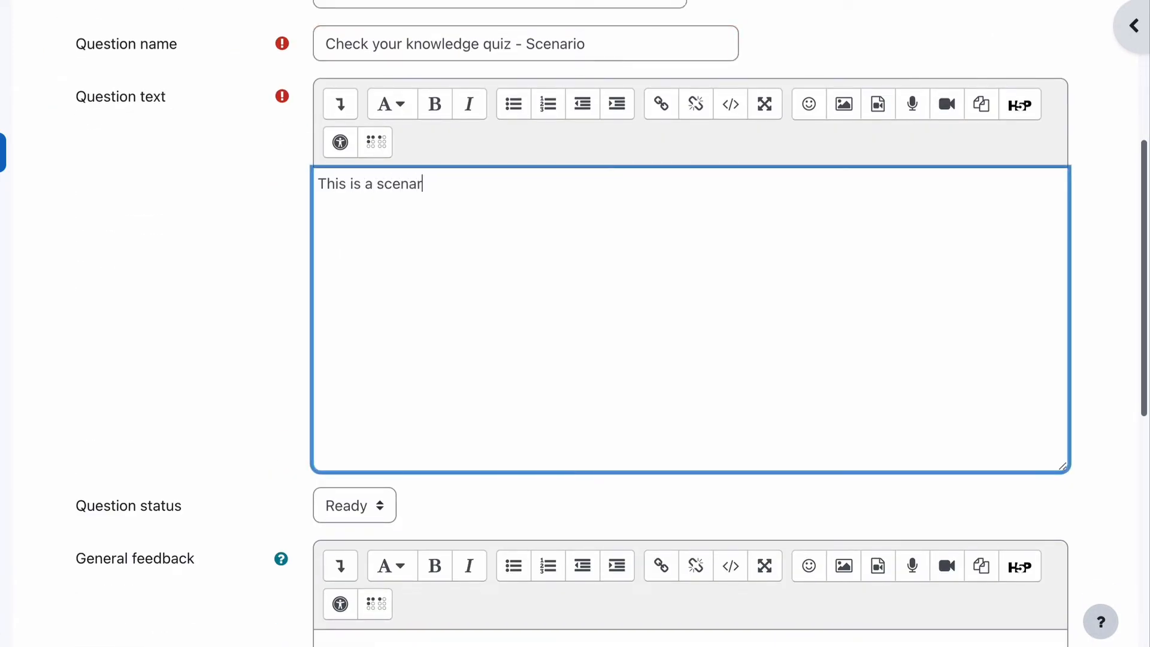
pyautogui.write('io....')
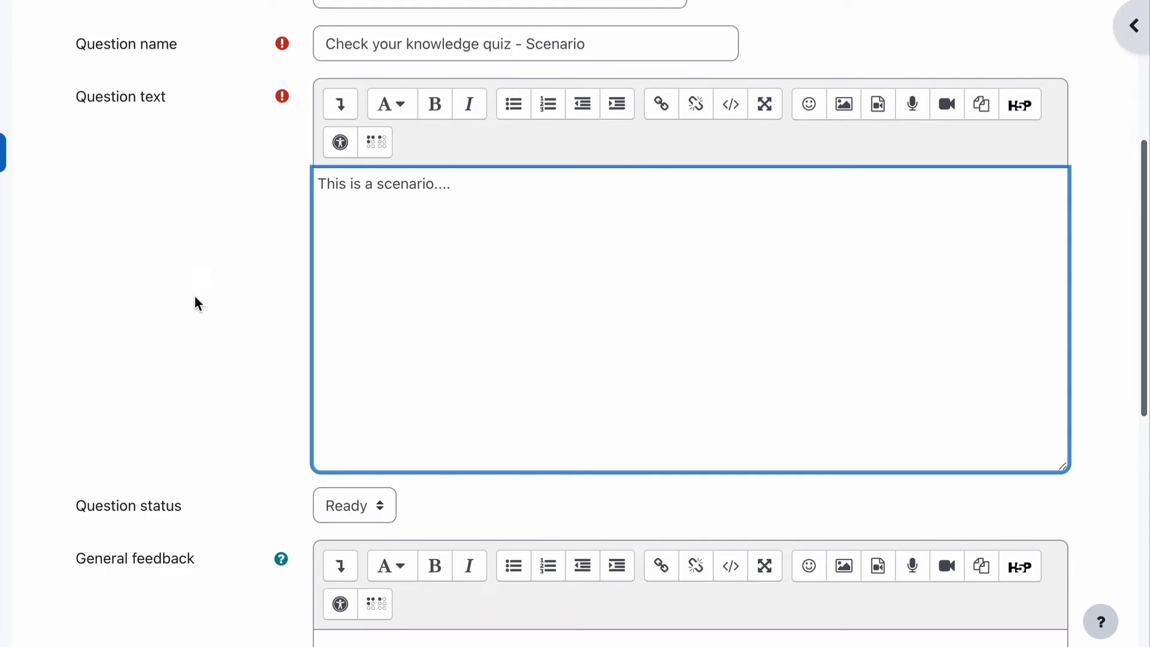
pyautogui.scroll(-3)
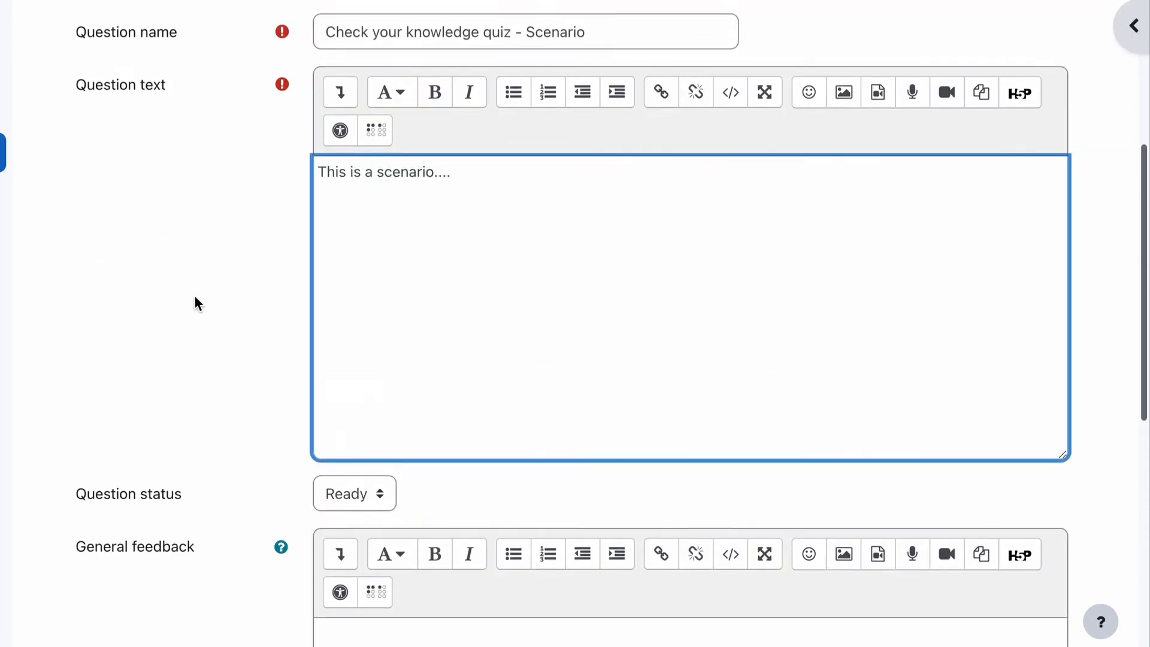
pyautogui.scroll(-3)
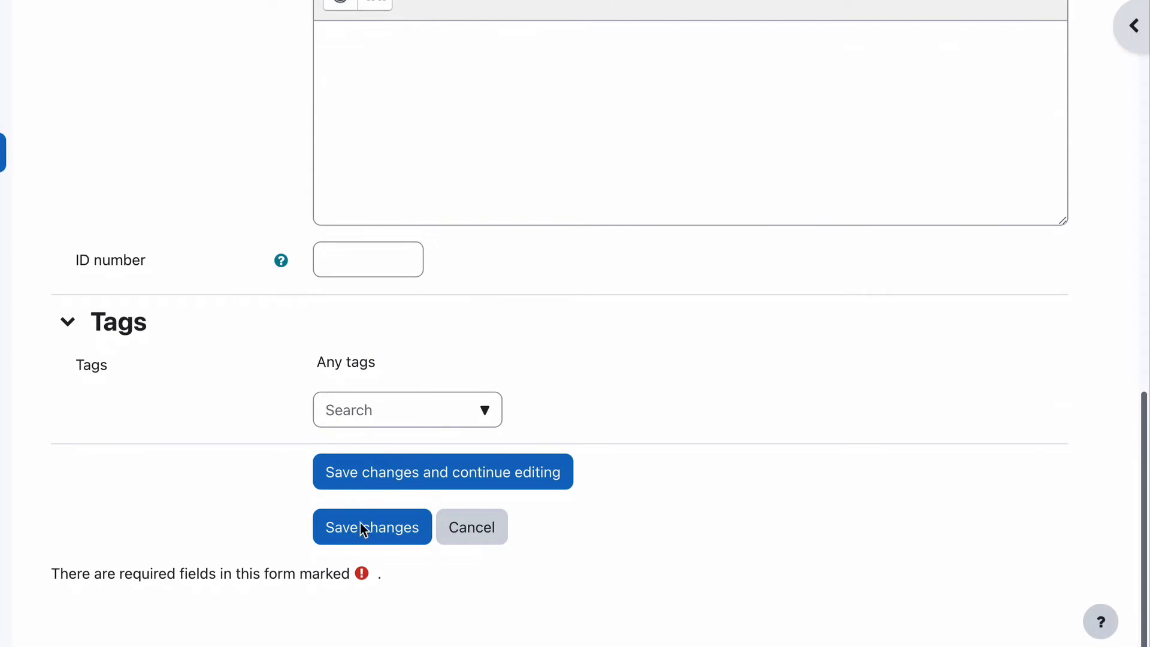
# Step: Save the Scenario description item into the quiz, where it lands on its own page after Q7
pyautogui.click(372, 526)
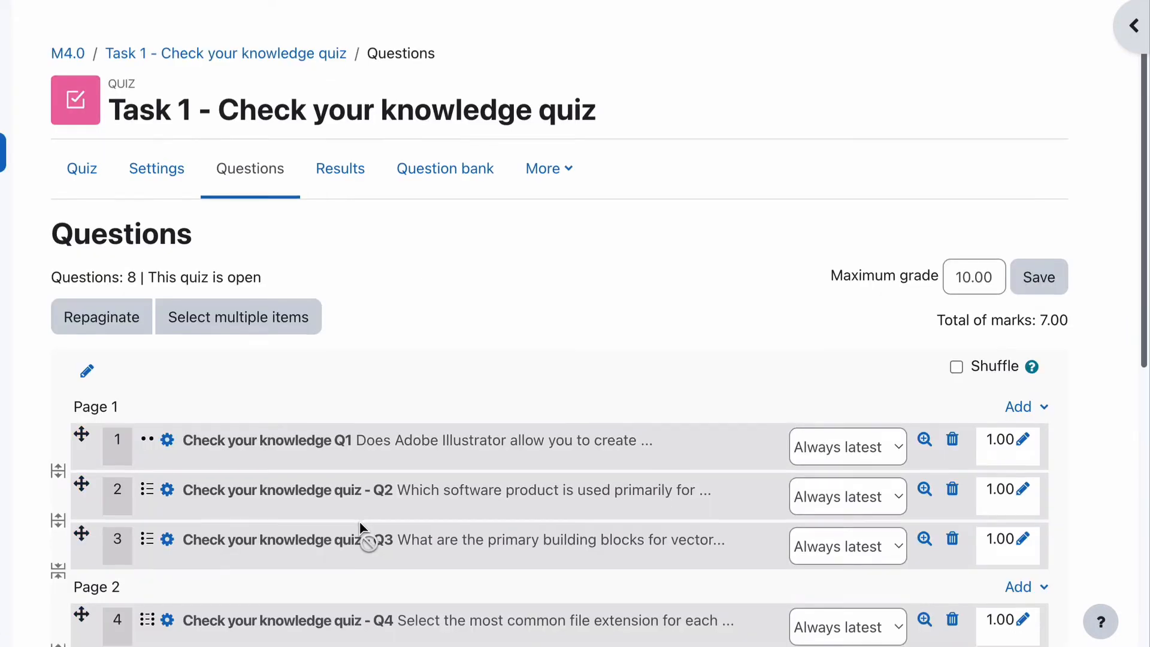
pyautogui.scroll(-3)
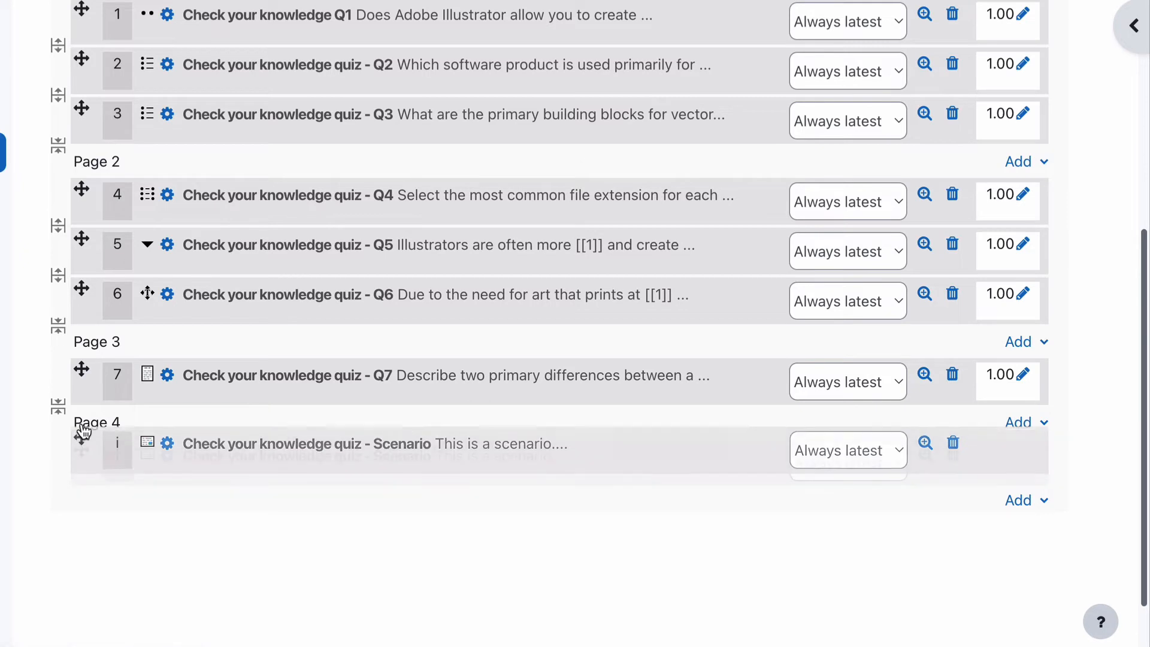
pyautogui.moveTo(85, 187)
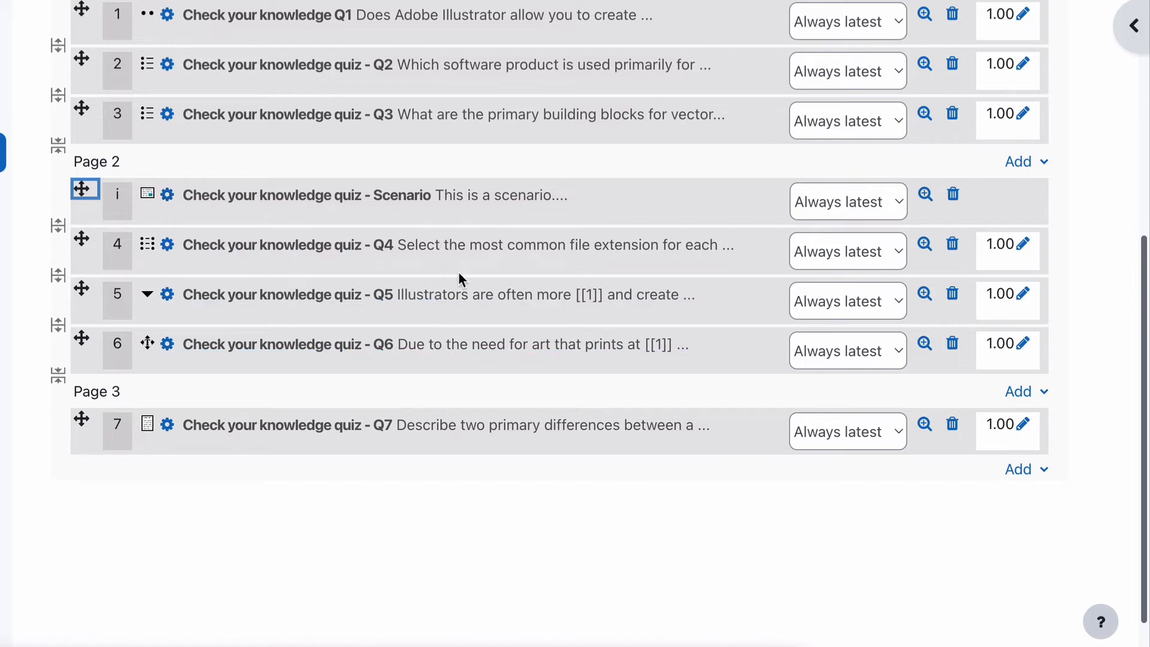
pyautogui.moveTo(469, 245)
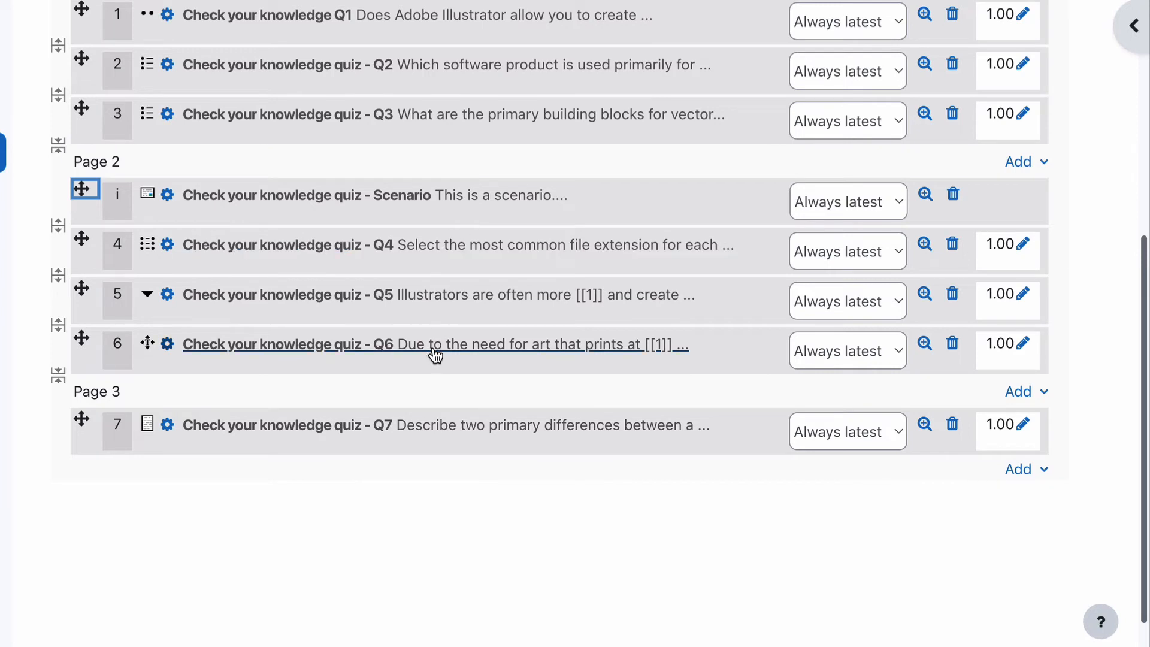
pyautogui.moveTo(417, 209)
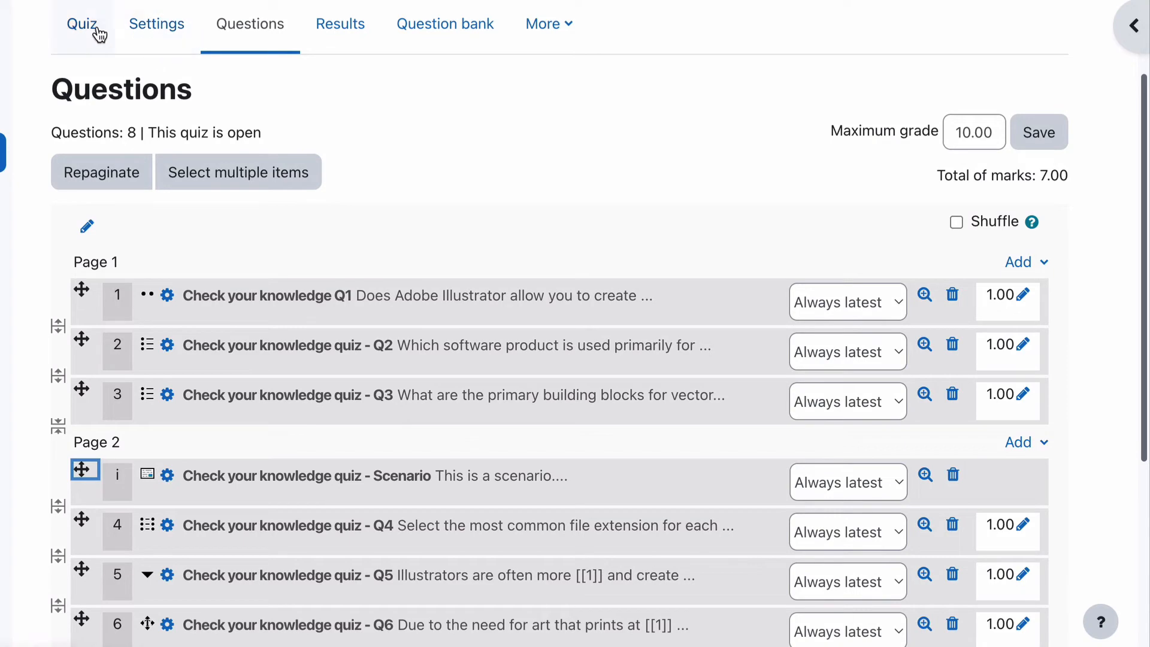
pyautogui.click(81, 24)
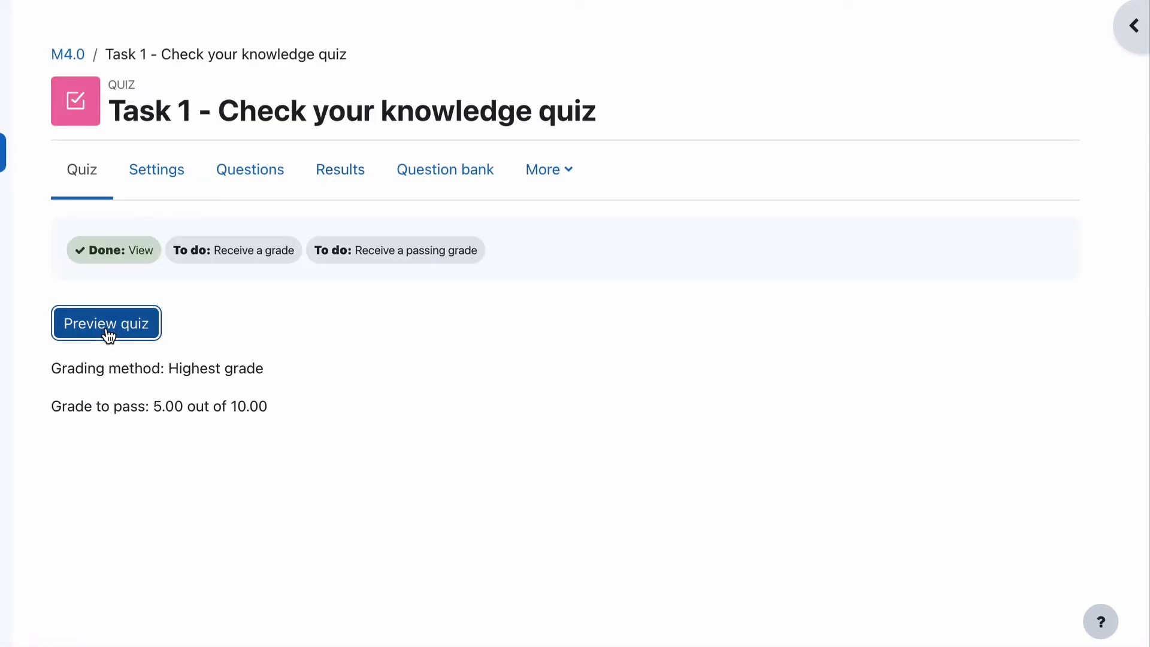
pyautogui.click(105, 323)
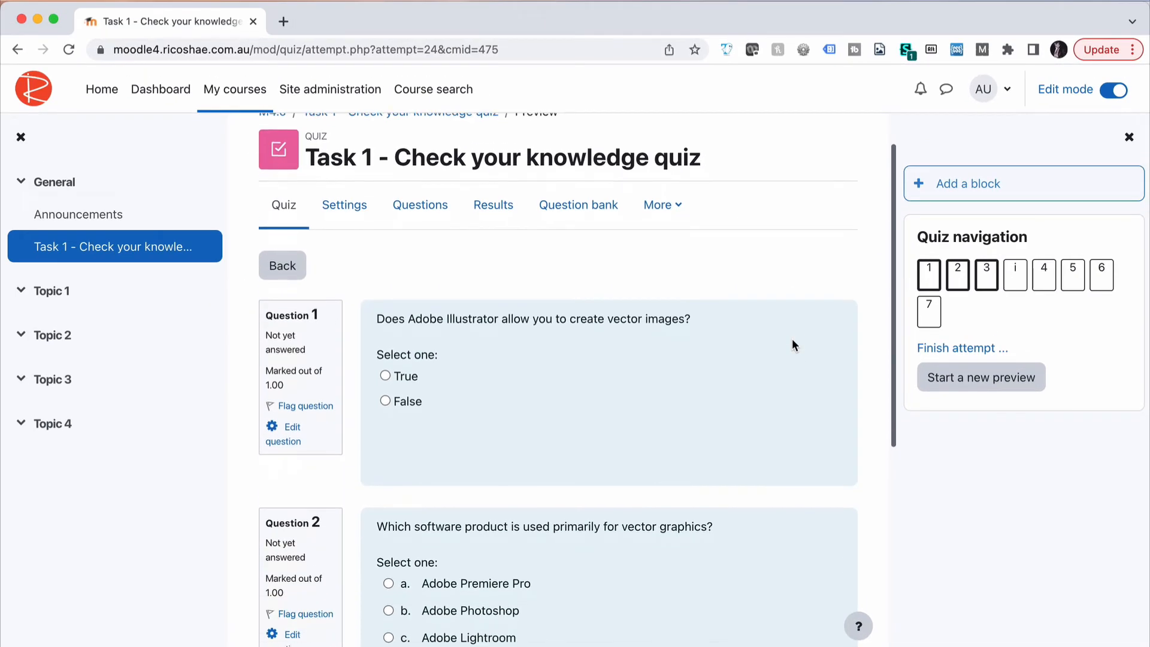
pyautogui.scroll(-3)
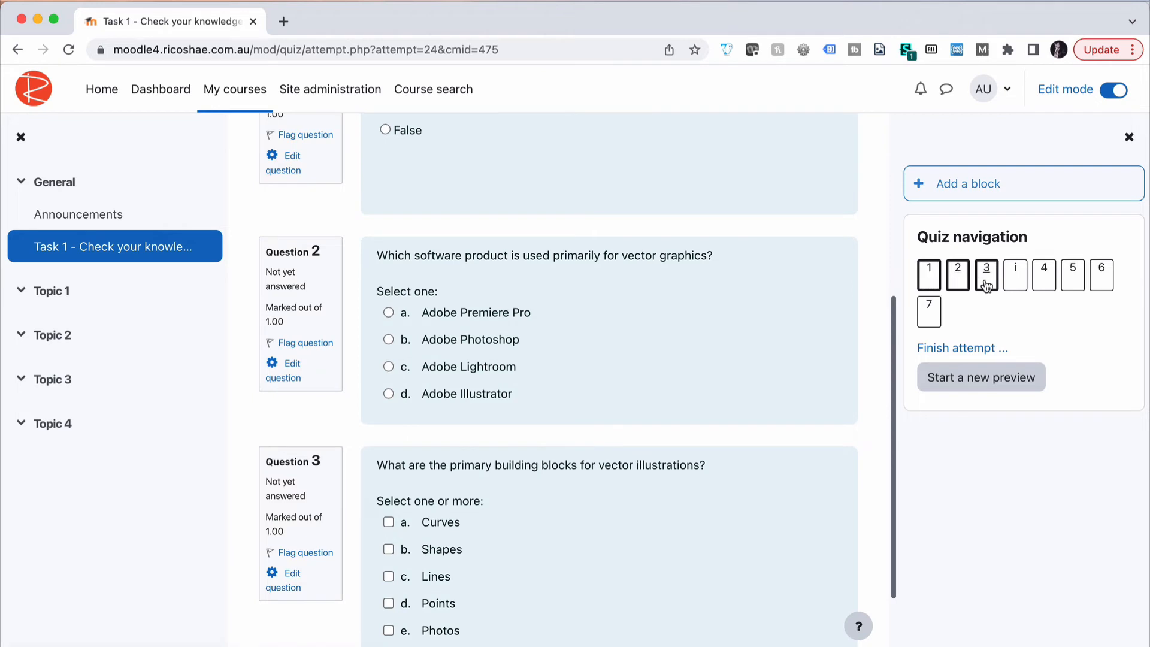
pyautogui.moveTo(1016, 276)
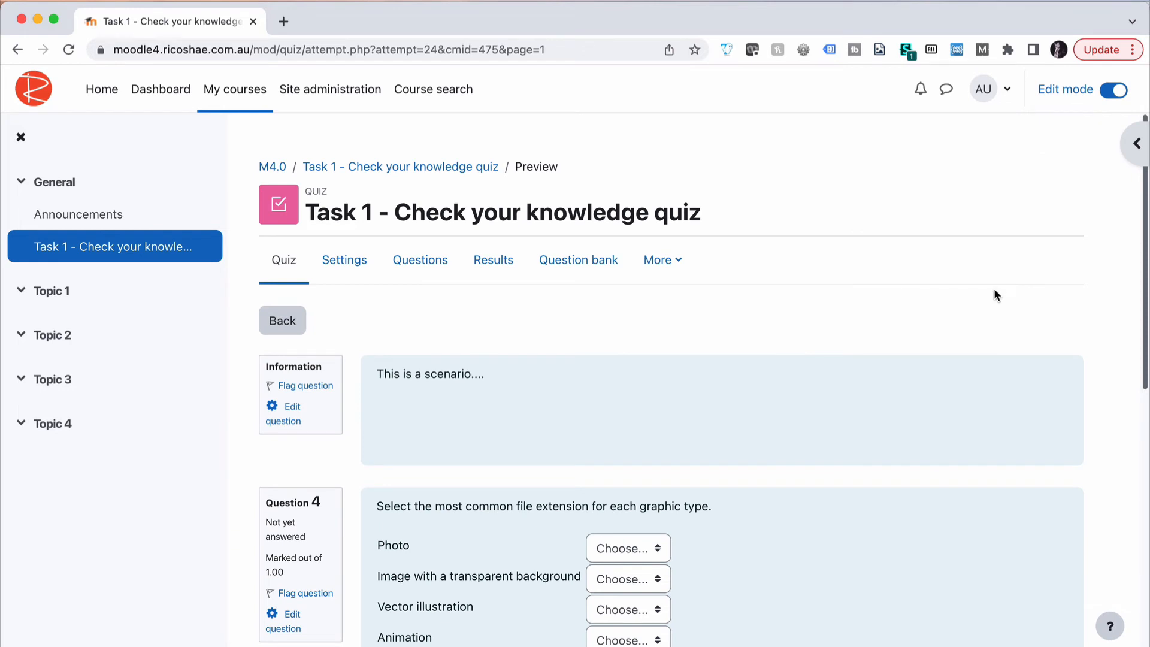
pyautogui.scroll(-3)
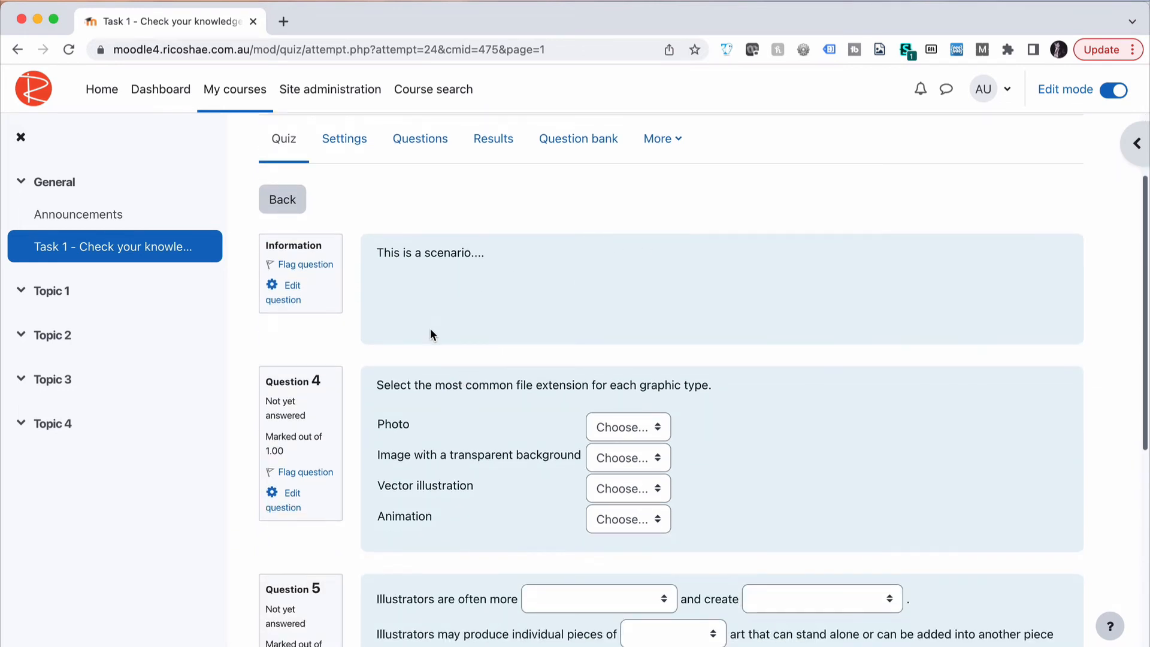
pyautogui.scroll(-3)
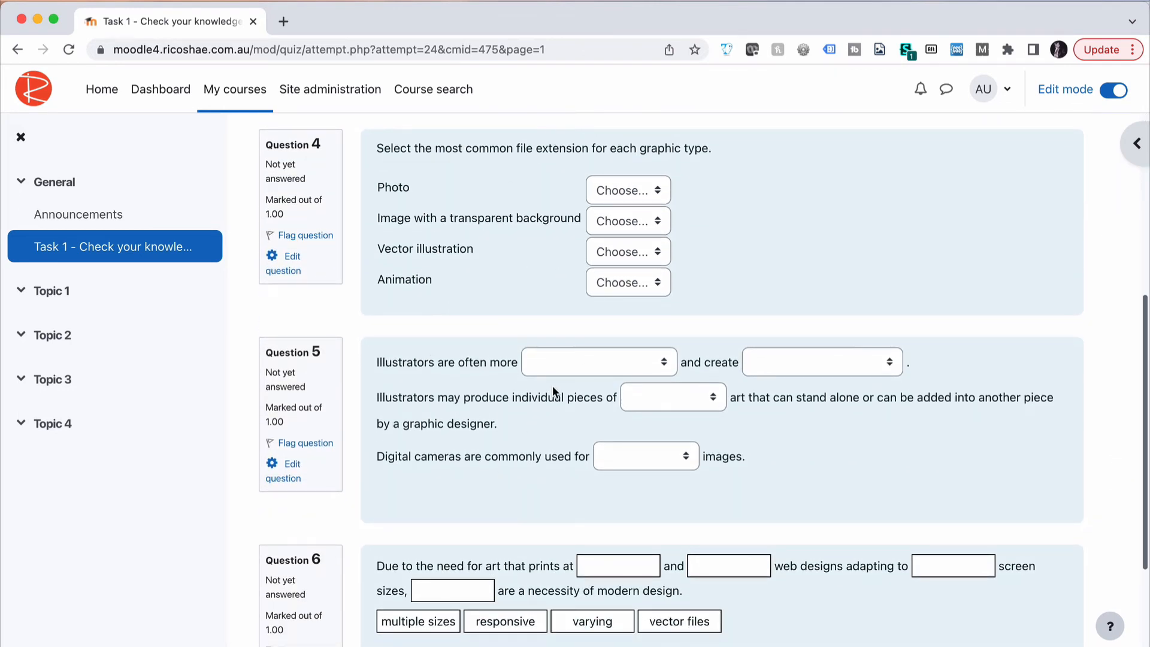
pyautogui.scroll(-3)
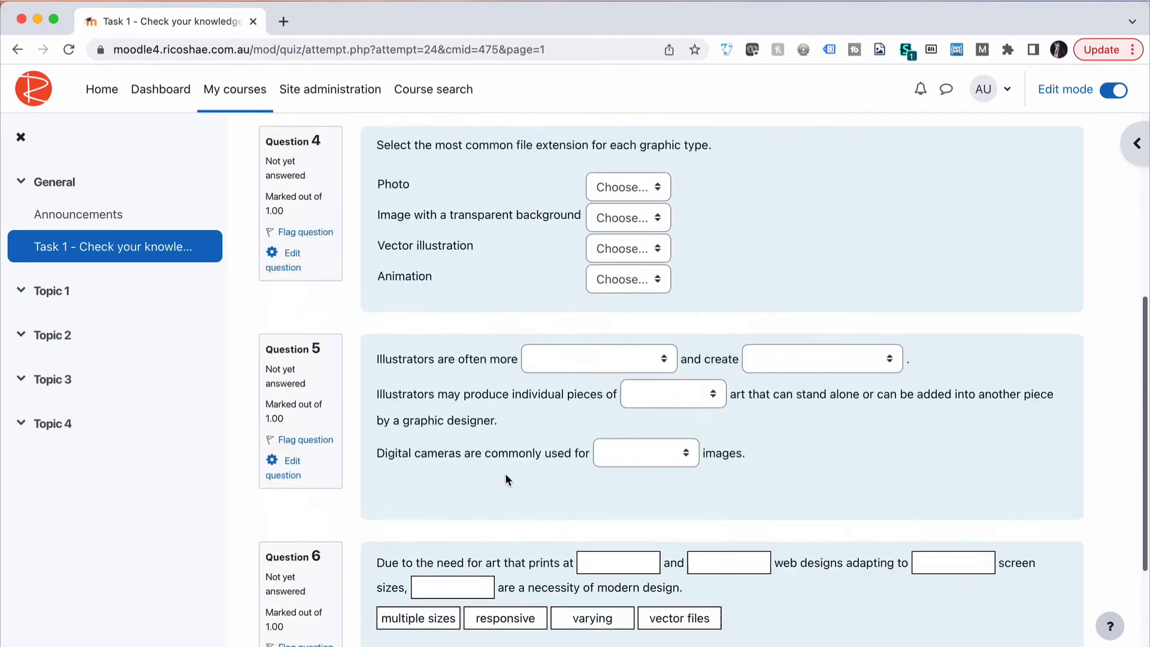
pyautogui.scroll(-3)
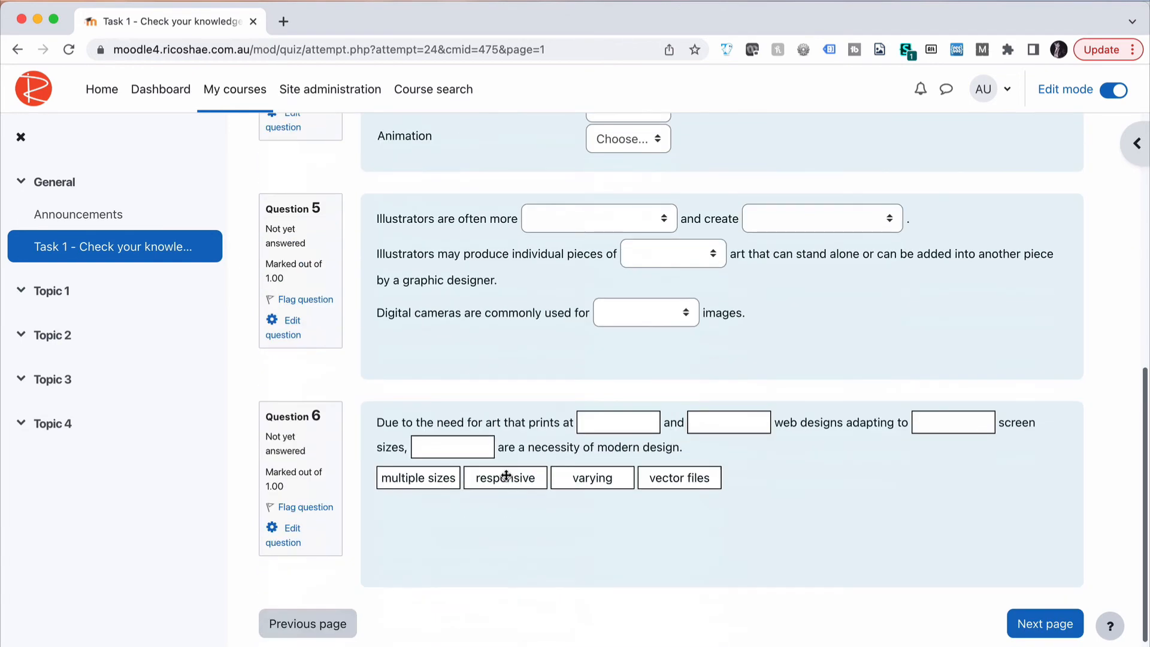
pyautogui.scroll(-3)
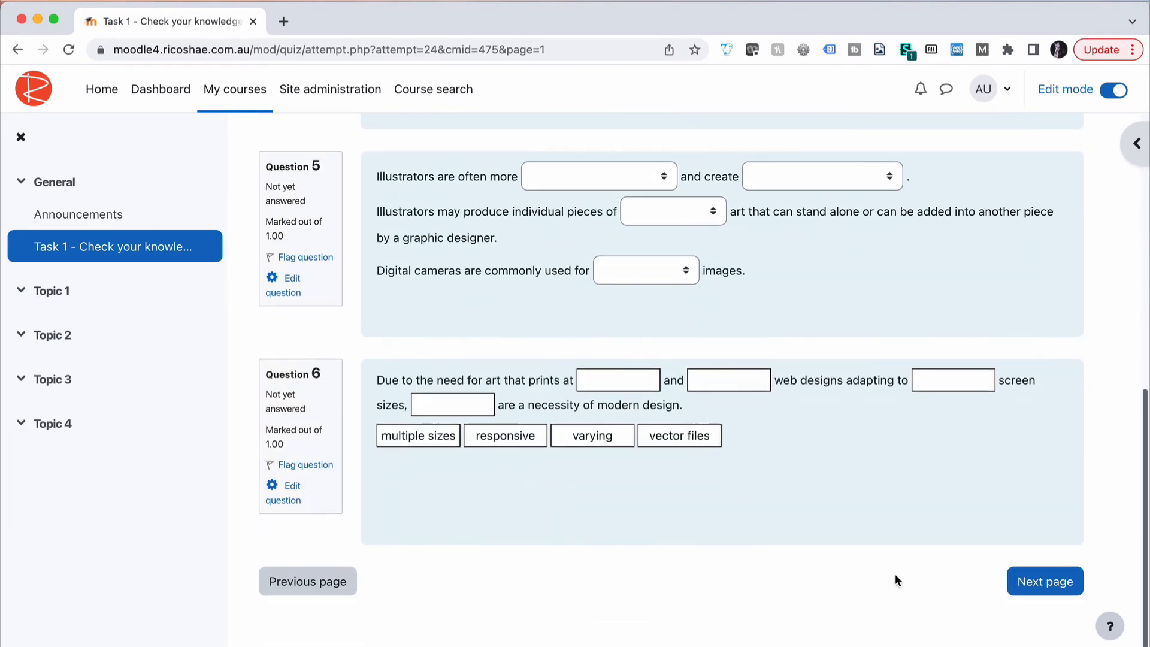
pyautogui.click(1045, 581)
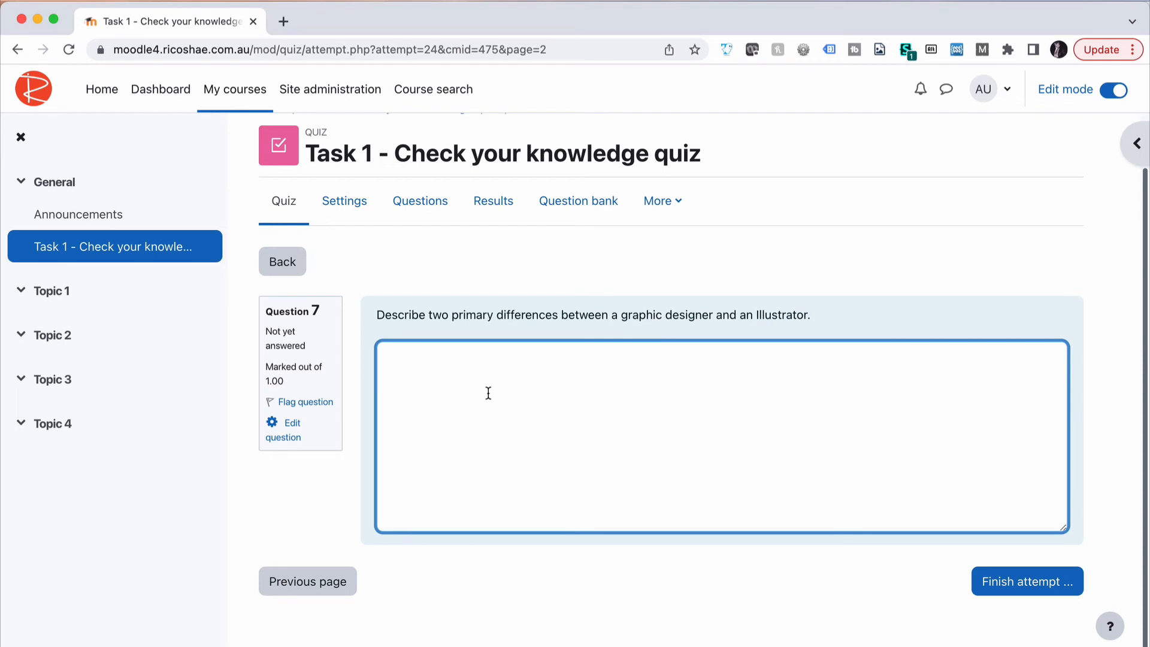
pyautogui.moveTo(403, 241)
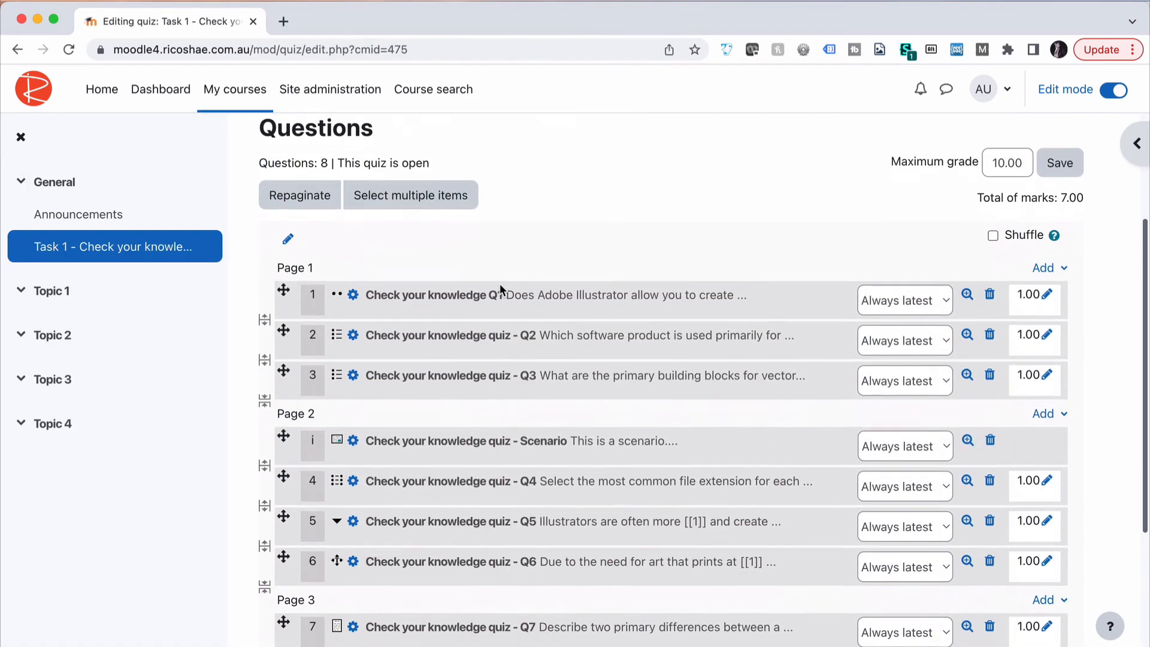
pyautogui.scroll(-3)
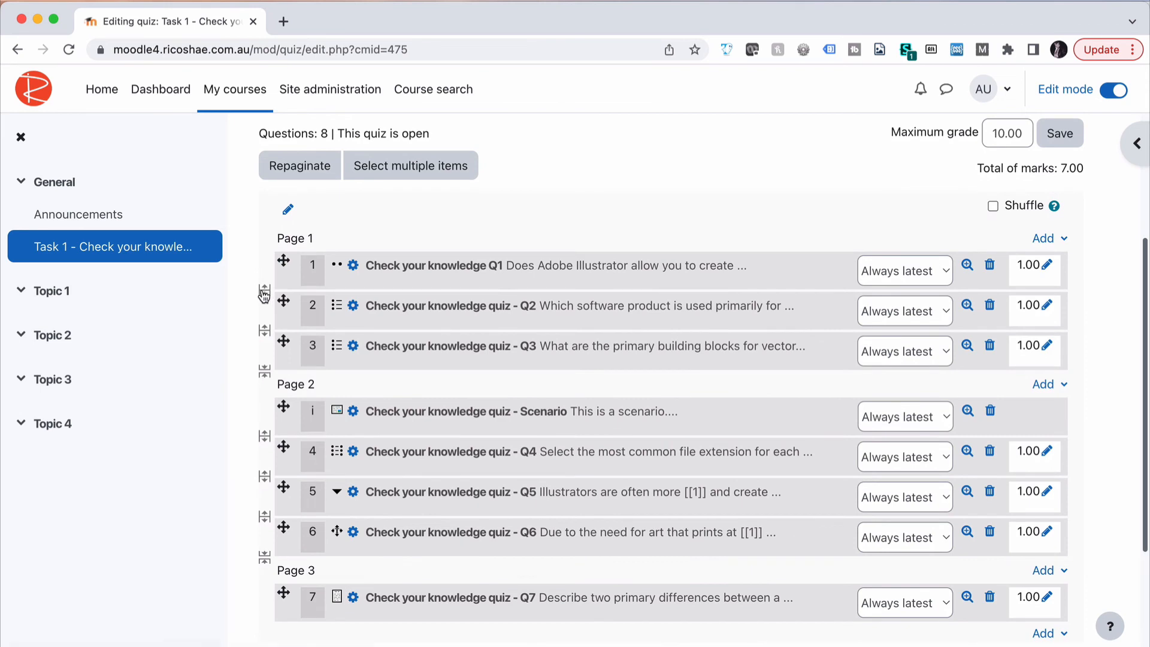
pyautogui.moveTo(296, 294)
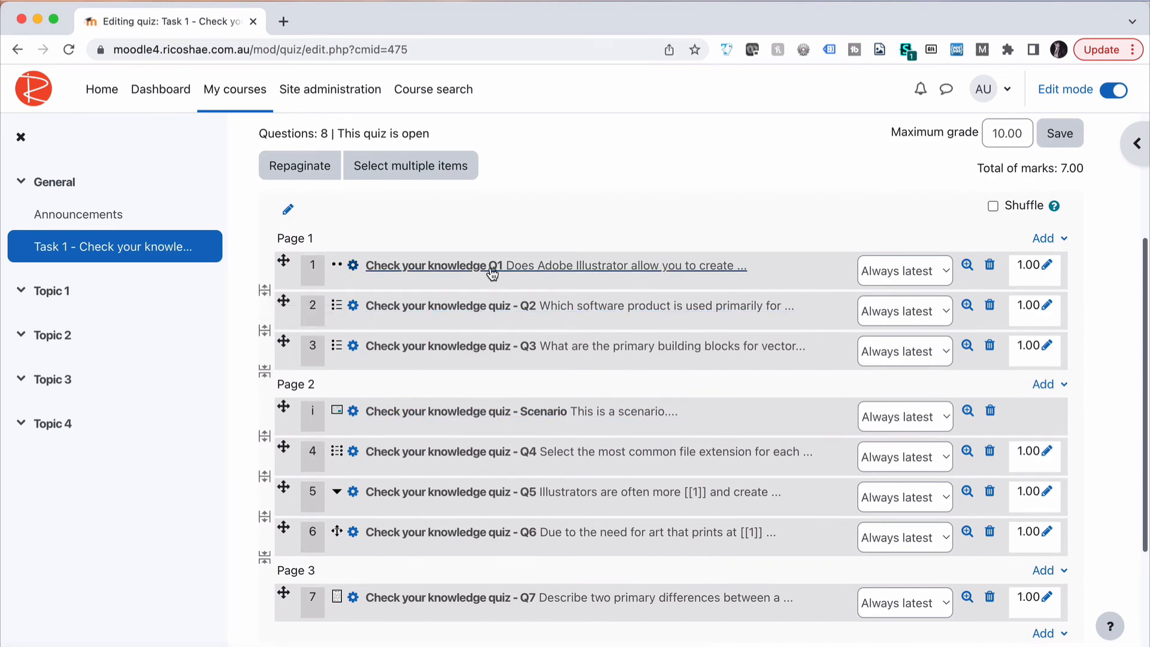
pyautogui.moveTo(528, 428)
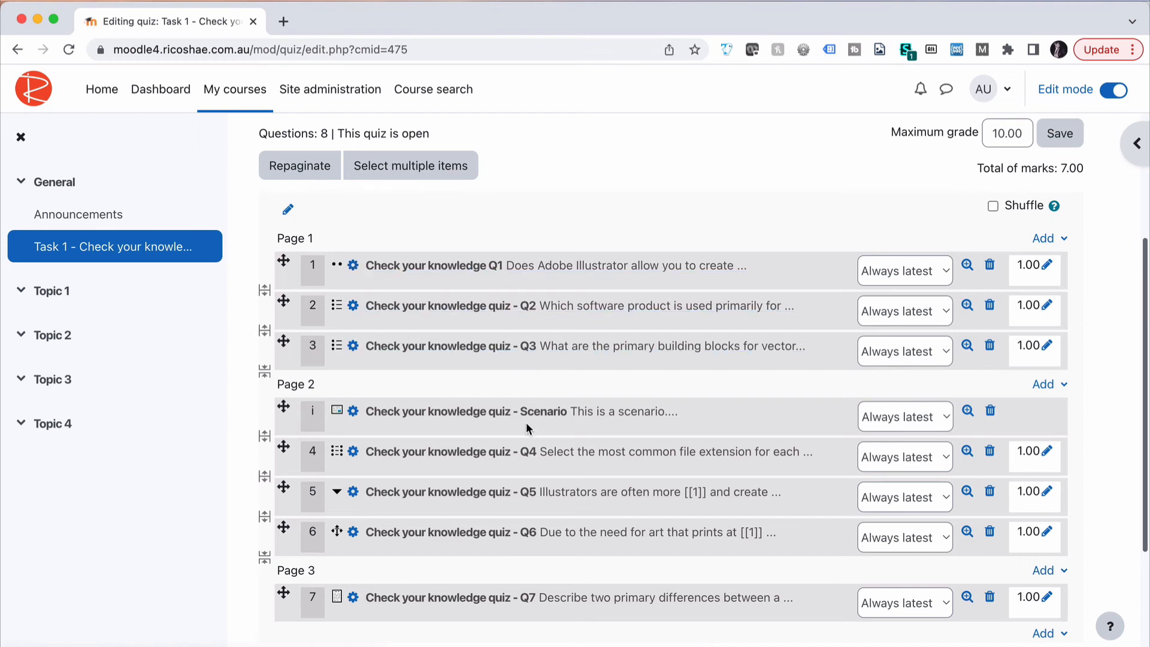